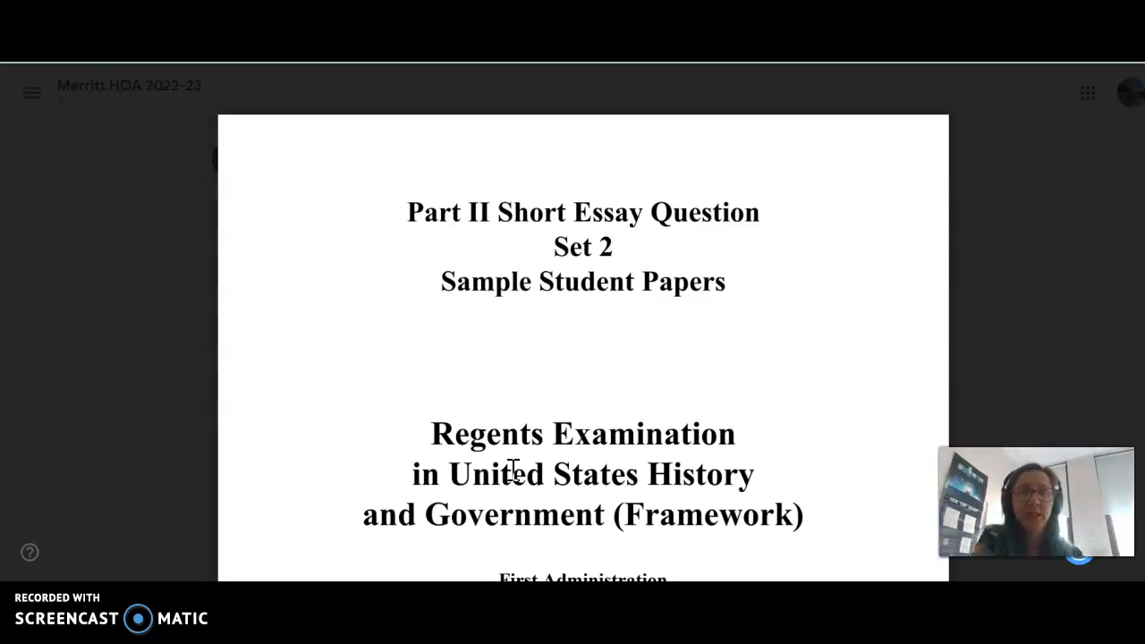
Step: Scroll from the Set 2 cover page to page 2, the Draft Rubric for Part II
scroll(down, 3)
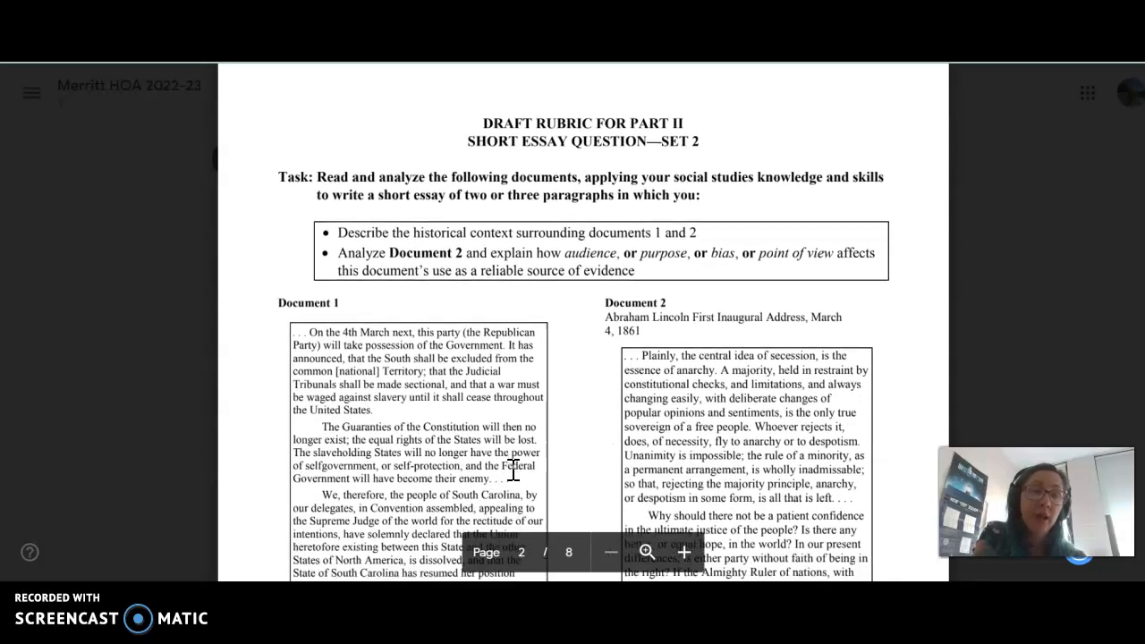
Step: Scroll page 2 to show the task bullets with the Document 1 and Document 2 boxes
scroll(down, 3)
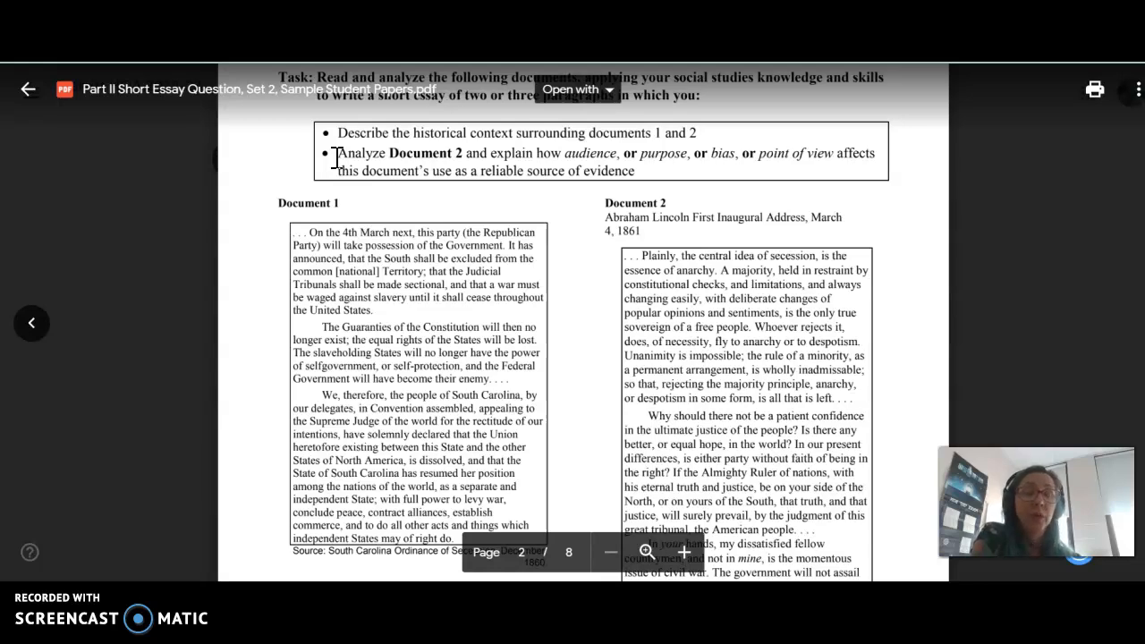
Step: Scroll to Lincoln's full First Inaugural Address excerpt and its Collected Works source line
scroll(down, 3)
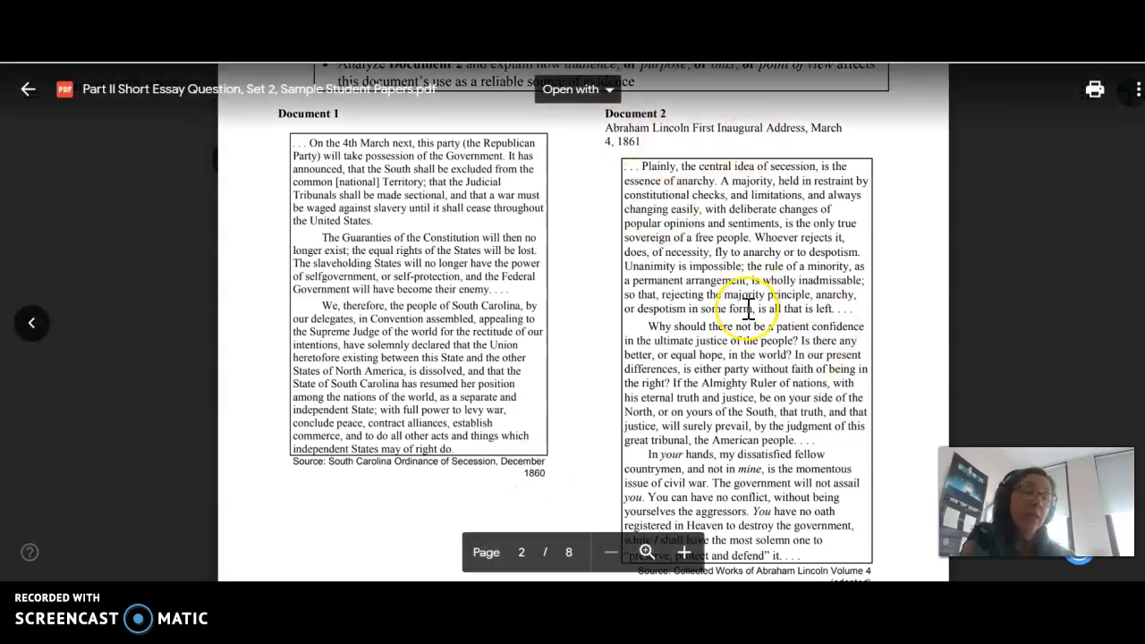
mouse_move(568, 344)
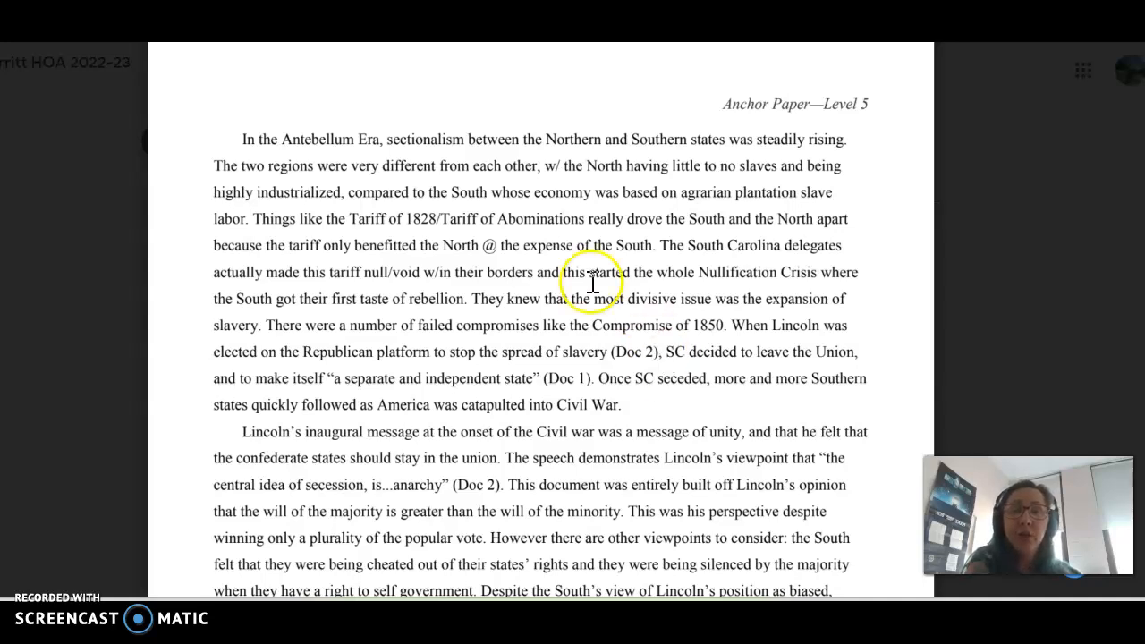
mouse_move(401, 308)
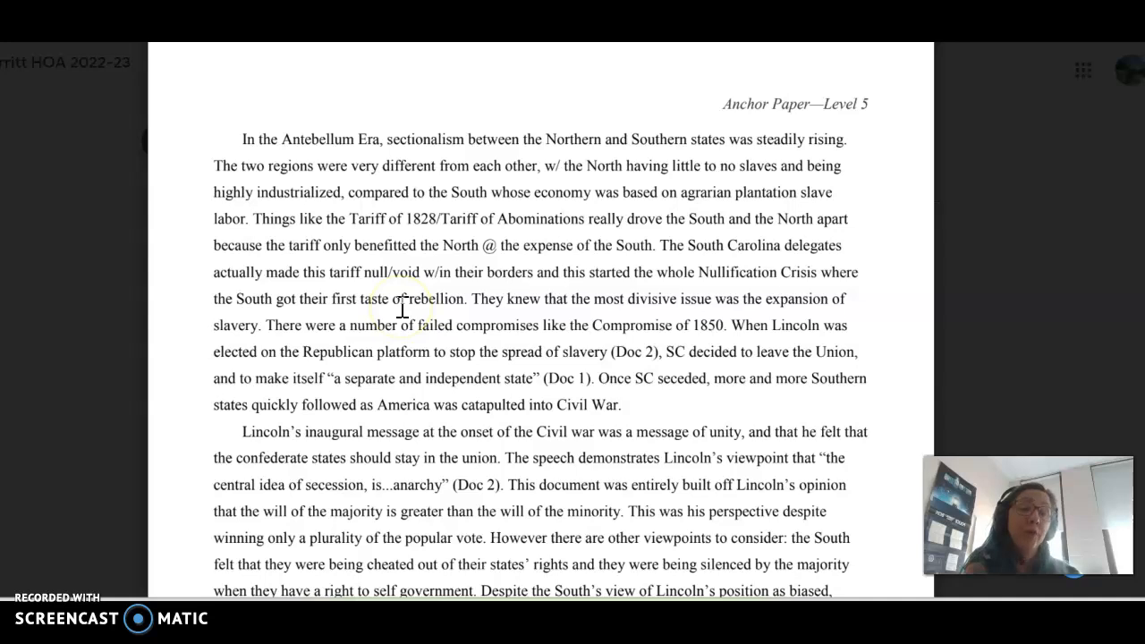
mouse_move(509, 202)
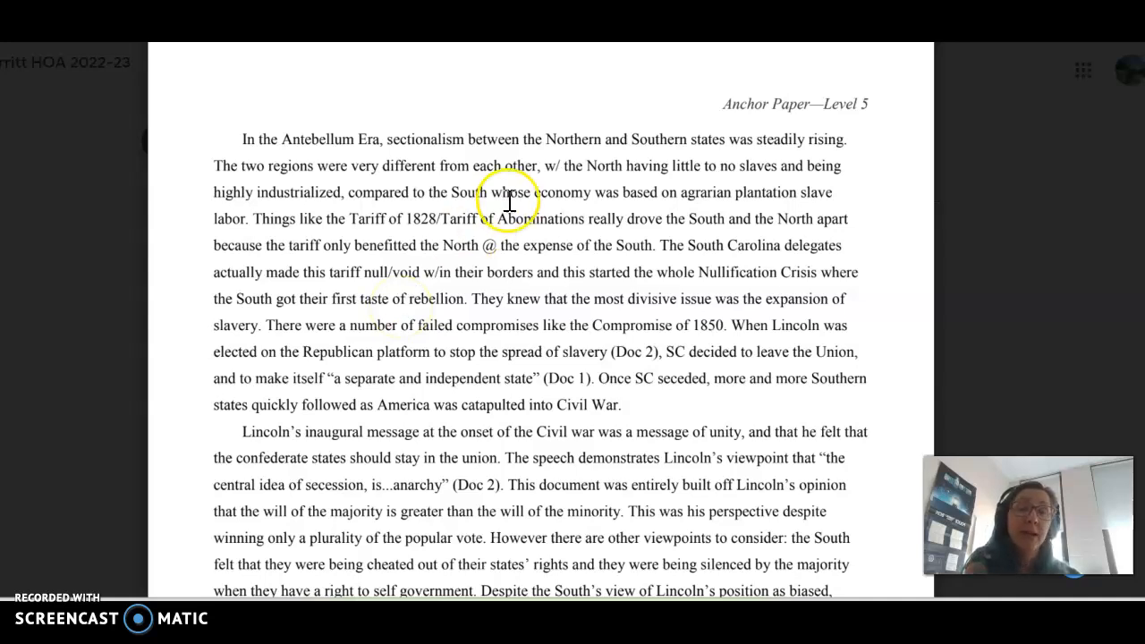
Step: Select '(Doc 1).' in the Level 5 anchor paper and reveal the Lincoln paragraph's conclusion
double_click(464, 245)
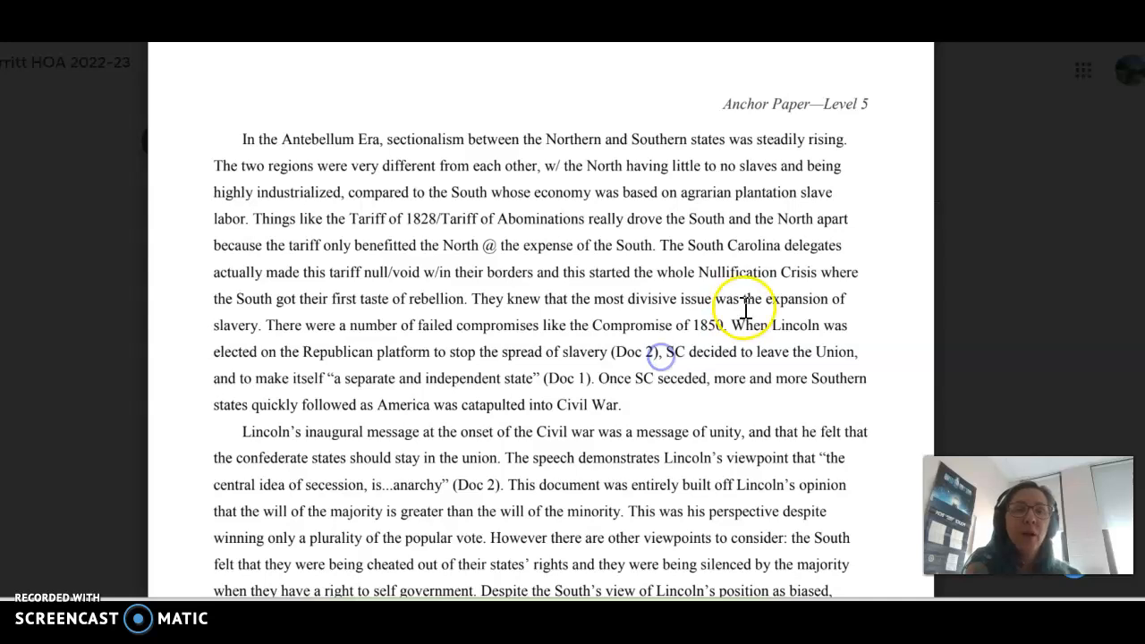
mouse_move(352, 353)
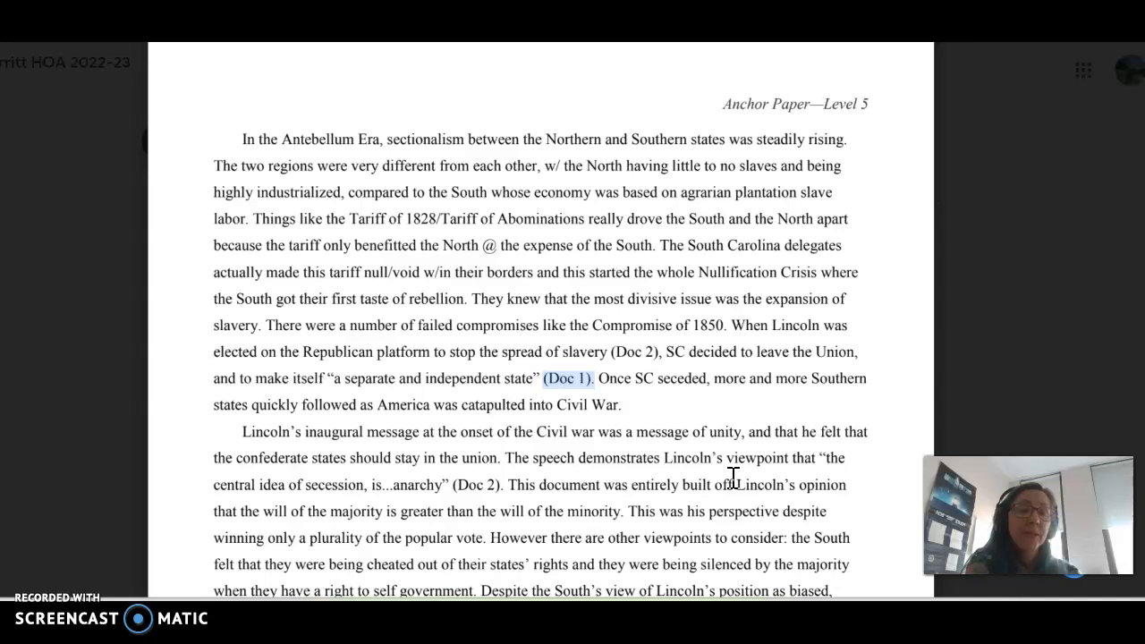
scroll(down, 3)
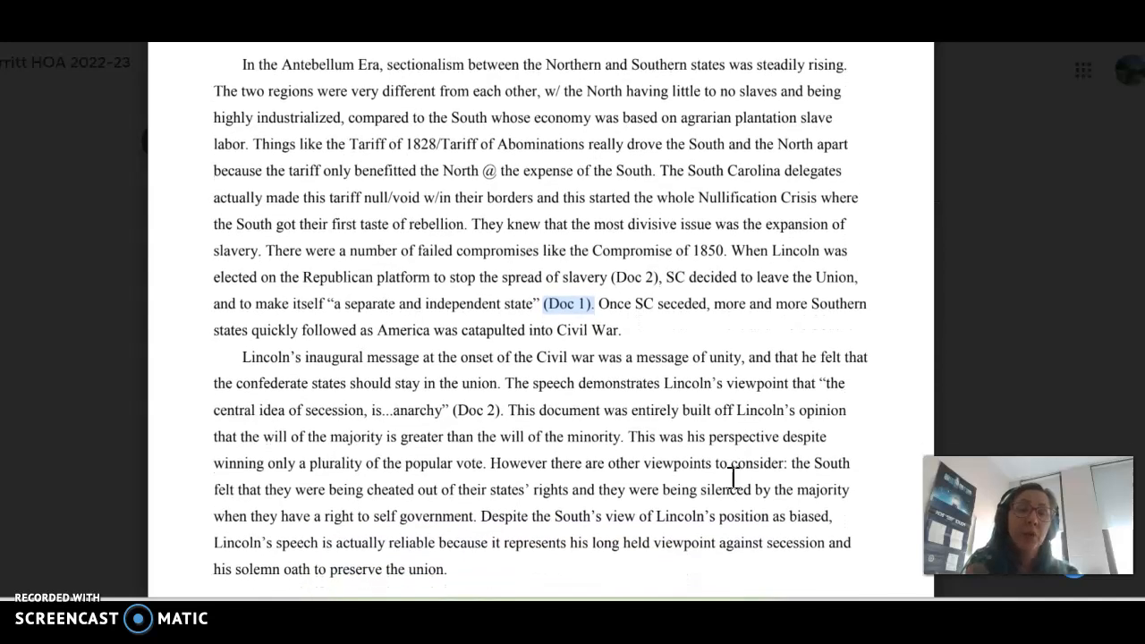